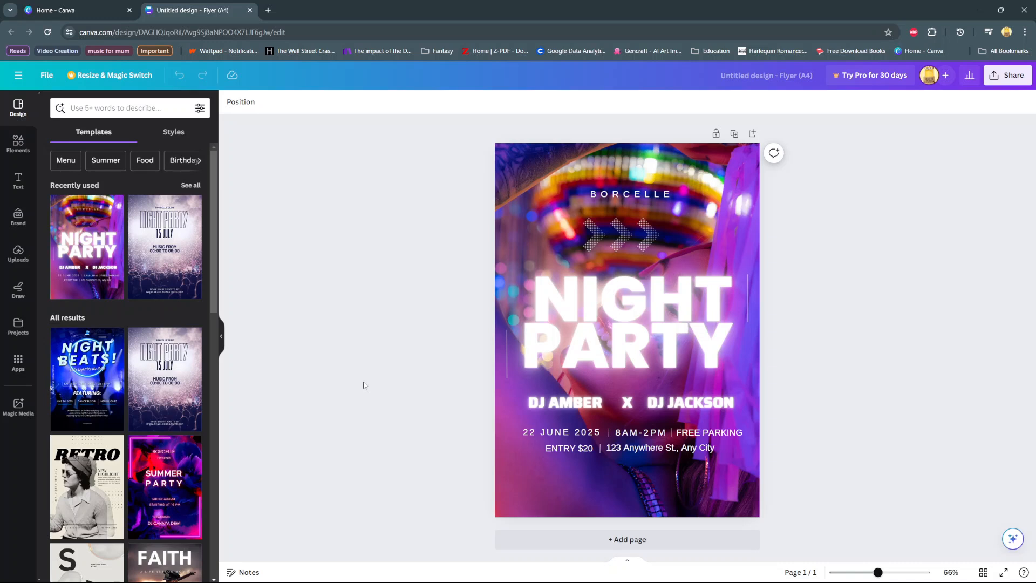
{"action": "mouse_move", "coordinate": [437, 213]}
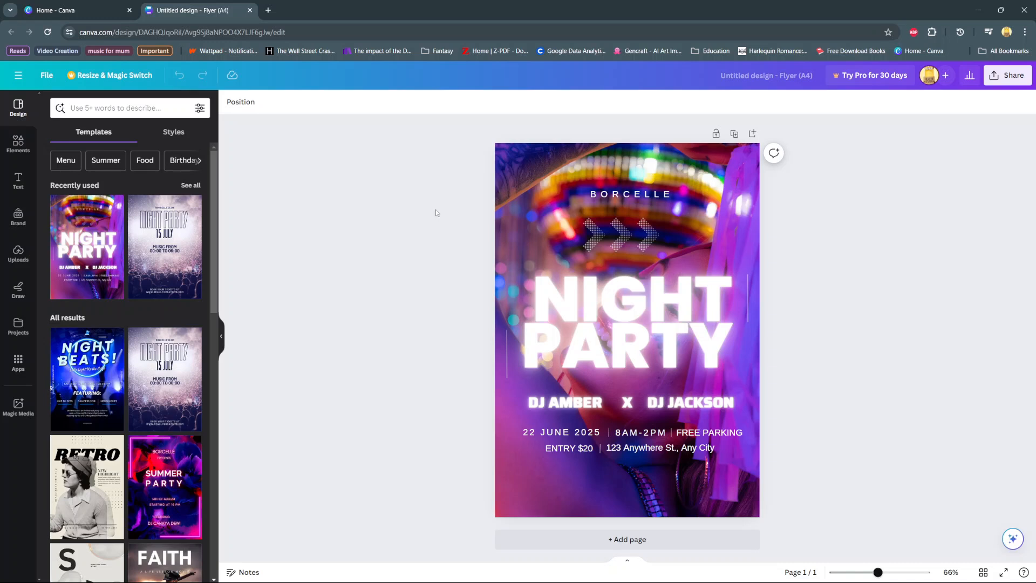
{"action": "mouse_move", "coordinate": [262, 173]}
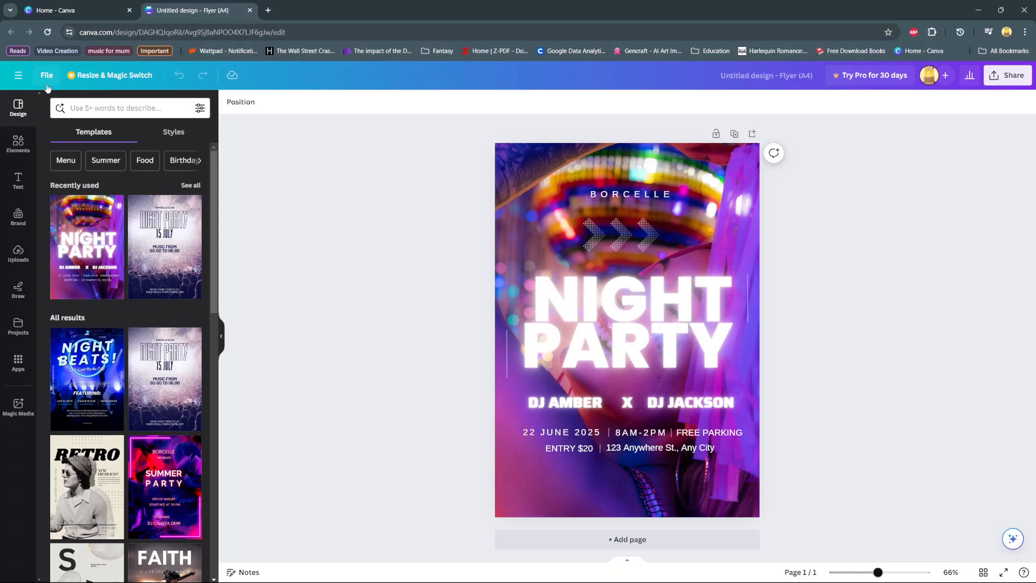
Turn on Show print bleed from the File menu's settings
{"action": "left_click", "coordinate": [47, 75]}
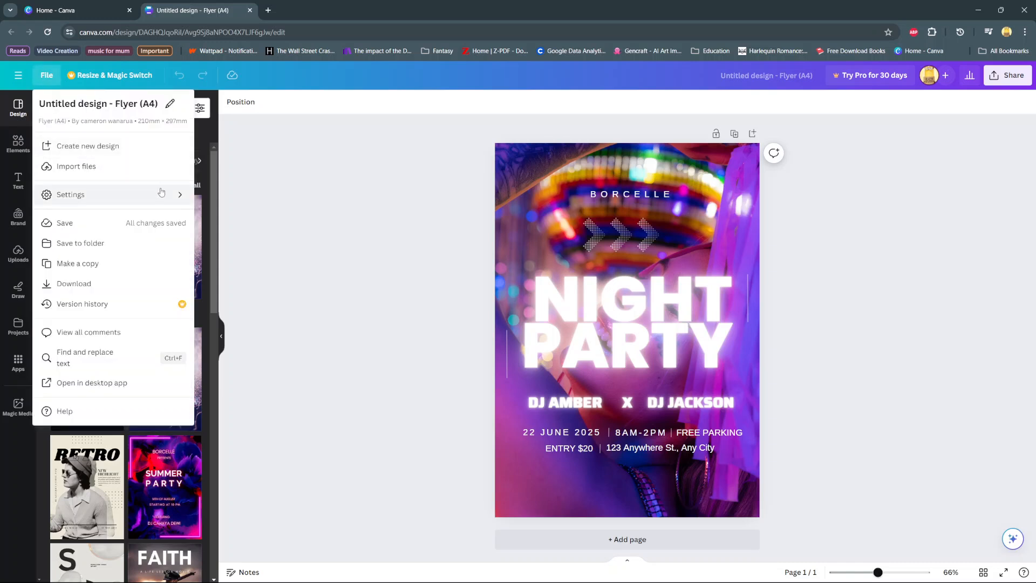
{"action": "left_click", "coordinate": [70, 194]}
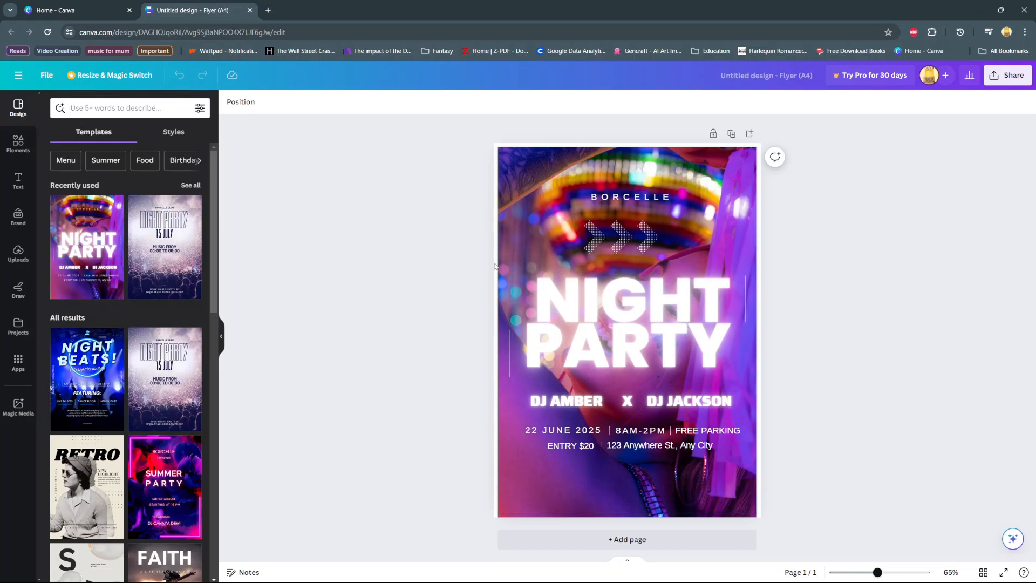
{"action": "mouse_move", "coordinate": [667, 143]}
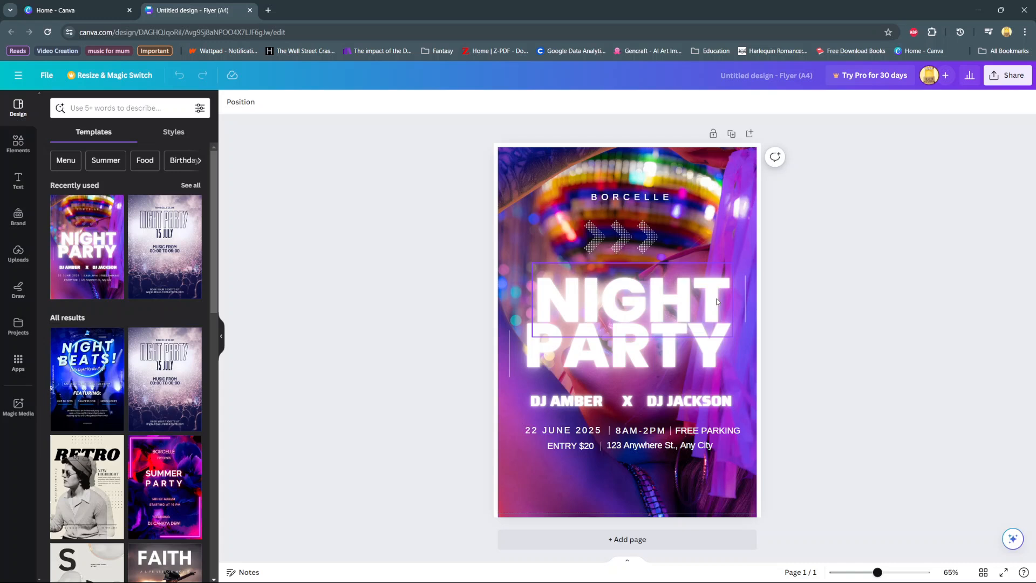
Stretch the Night Party background photo out to the bleed line on all edges
{"action": "left_click", "coordinate": [494, 285]}
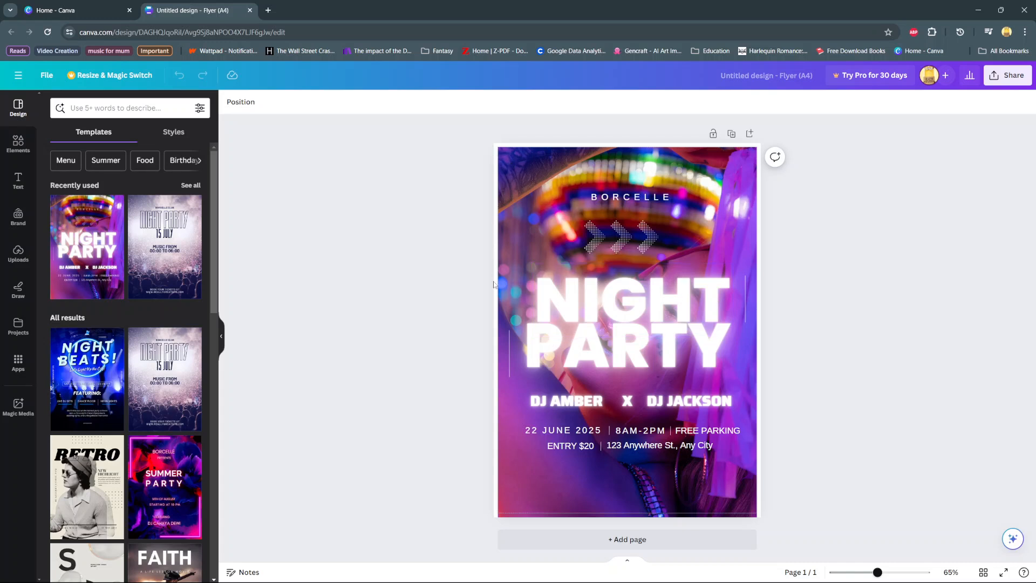
{"action": "mouse_move", "coordinate": [699, 150]}
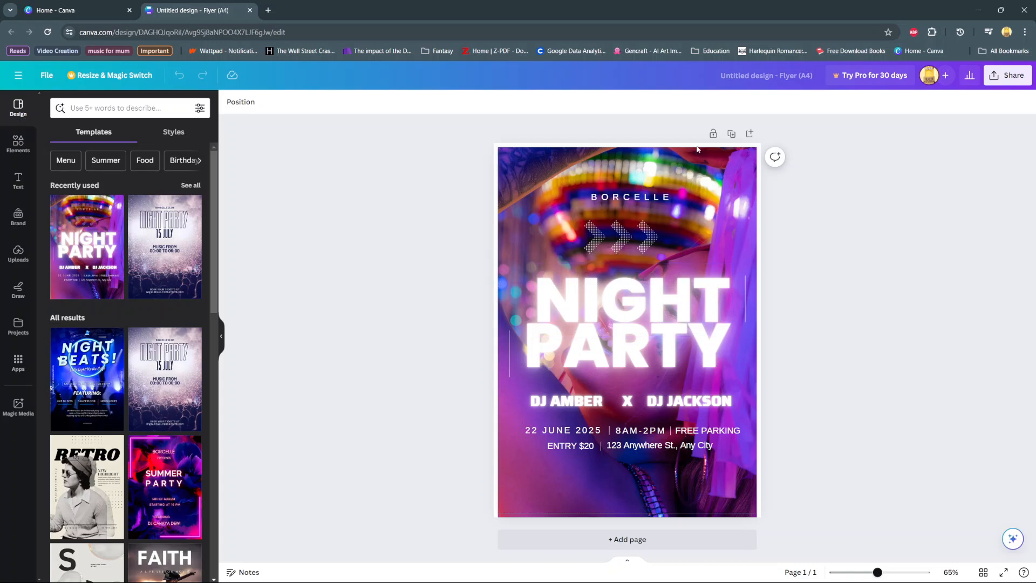
{"action": "mouse_move", "coordinate": [717, 179]}
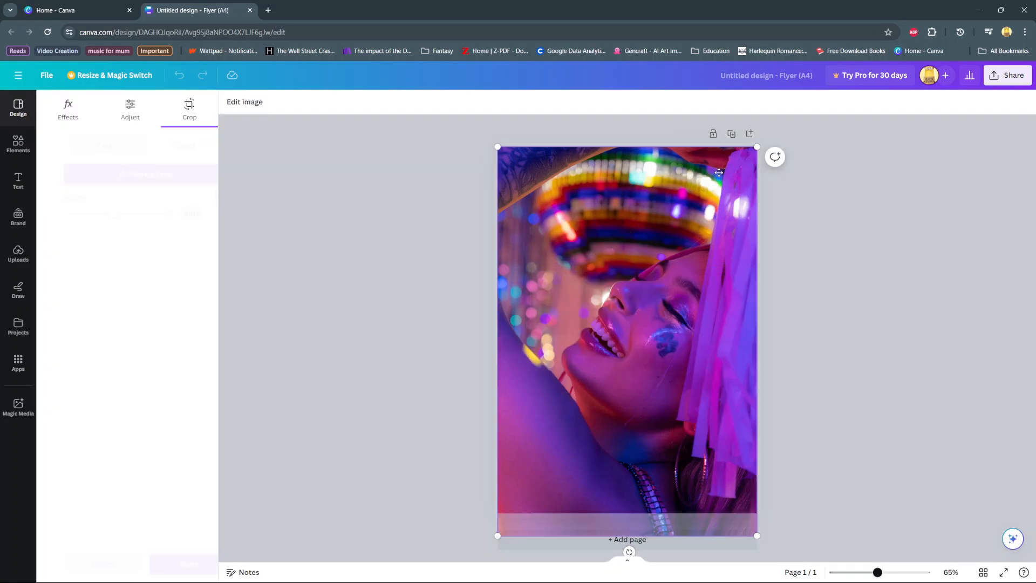
{"action": "left_click", "coordinate": [189, 108]}
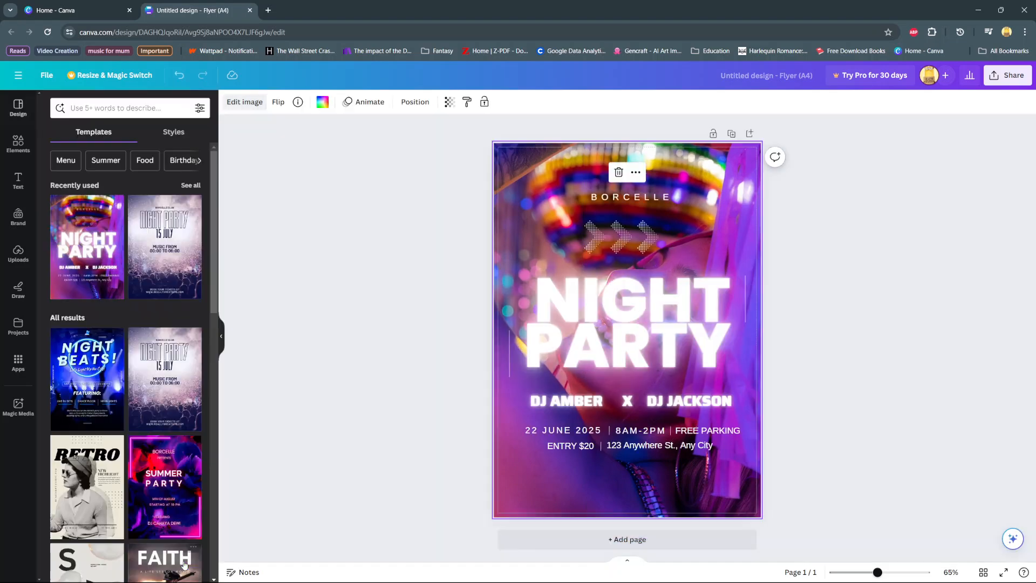
{"action": "mouse_move", "coordinate": [499, 517]}
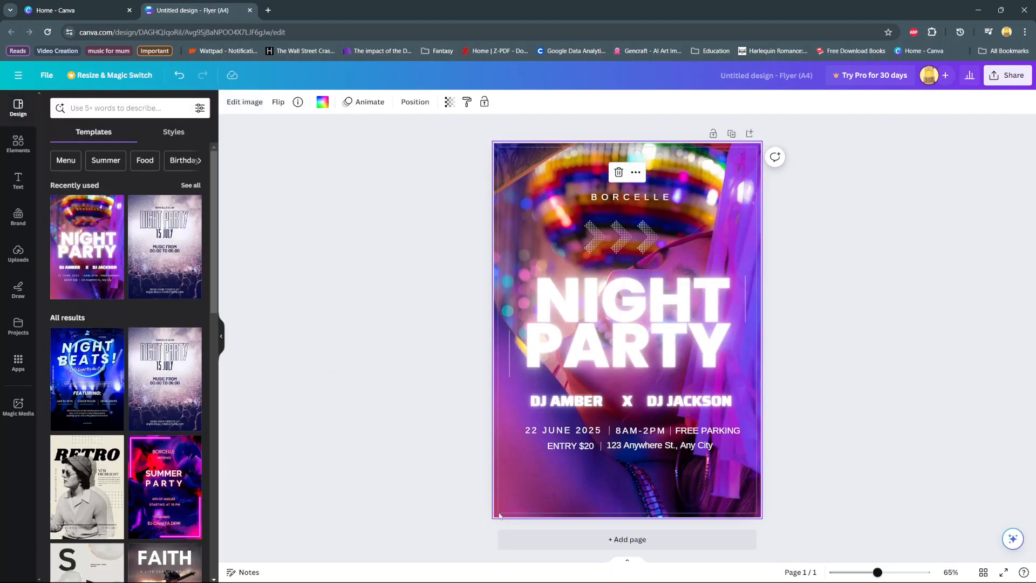
{"action": "mouse_move", "coordinate": [495, 326]}
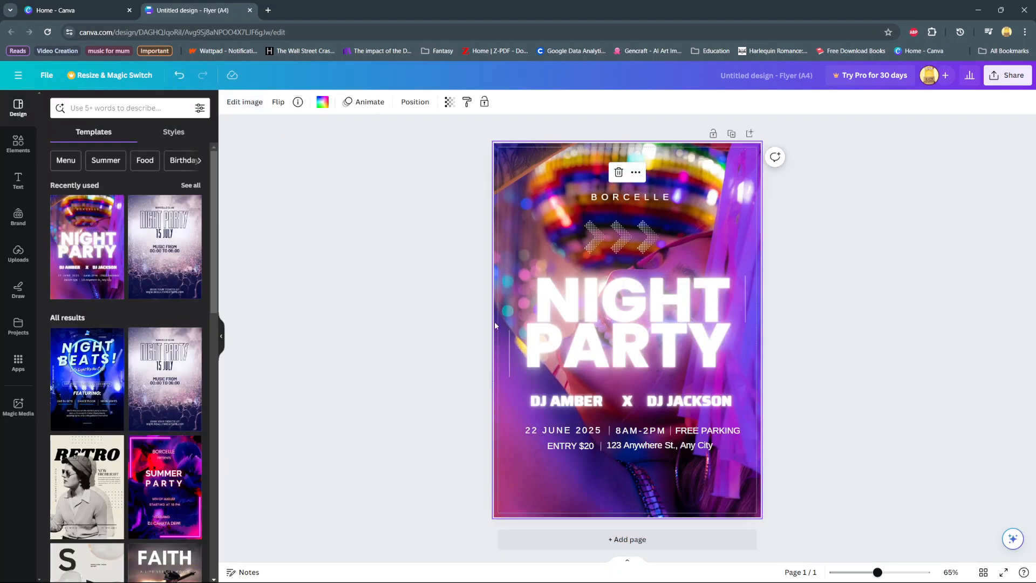
{"action": "mouse_move", "coordinate": [736, 469]}
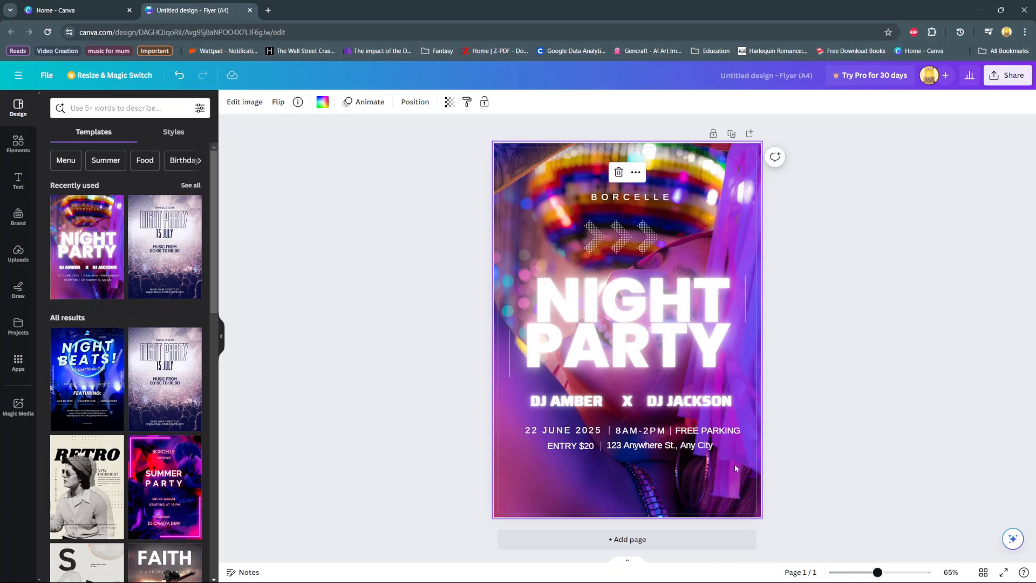
{"action": "mouse_move", "coordinate": [535, 519]}
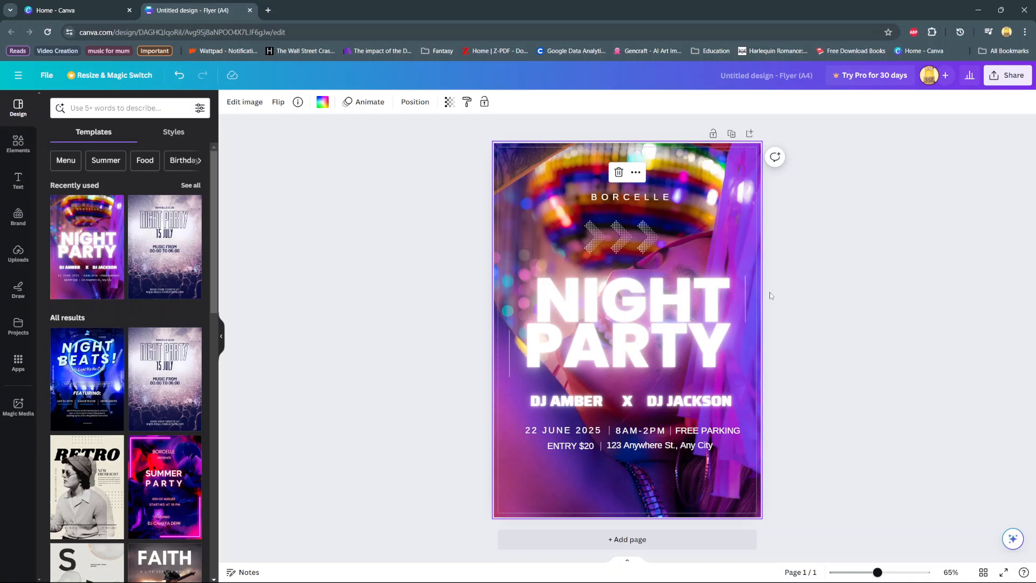
{"action": "mouse_move", "coordinate": [815, 231]}
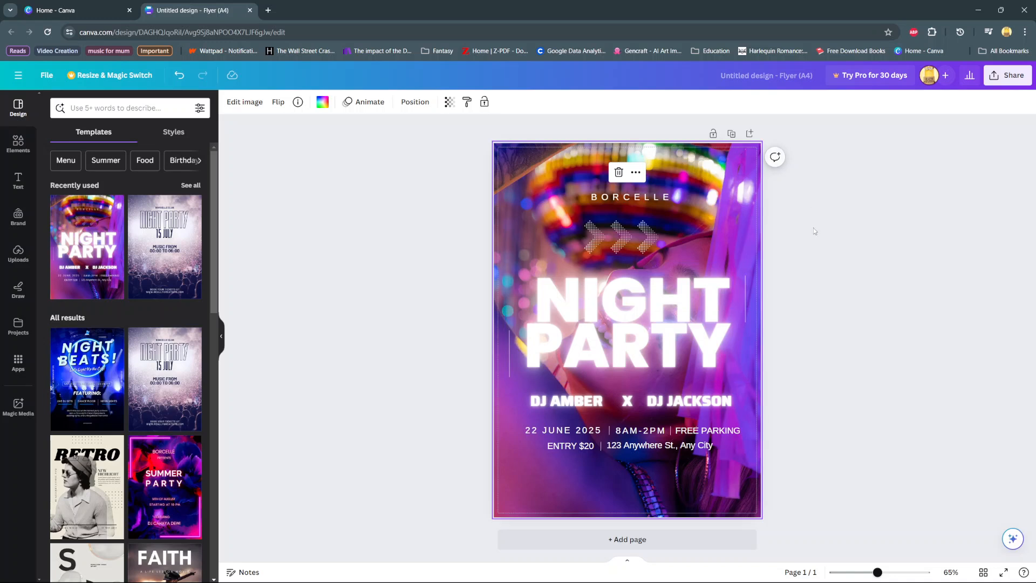
{"action": "left_click", "coordinate": [1008, 75]}
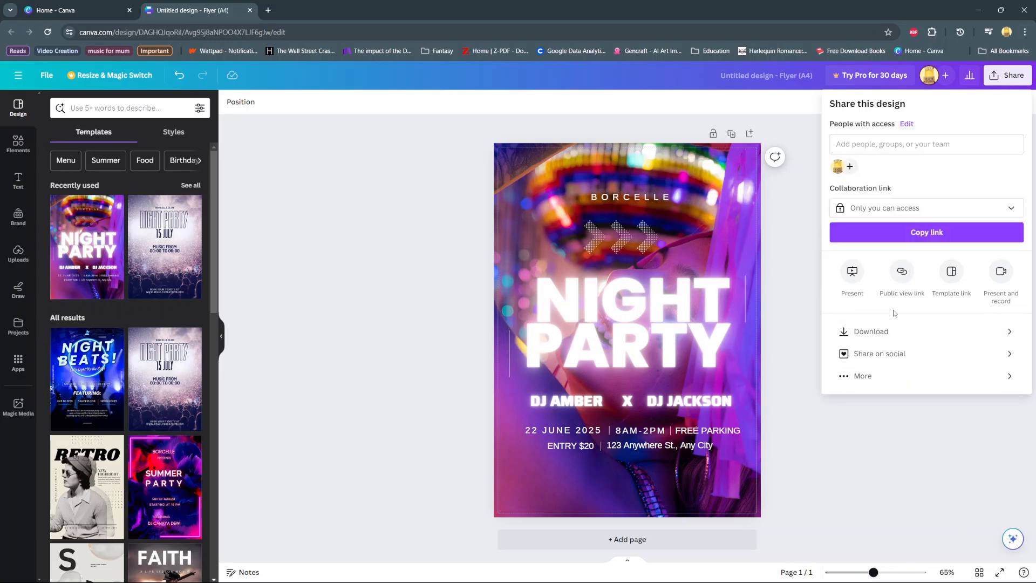
Open the Download settings from the Share menu
{"action": "left_click", "coordinate": [871, 331]}
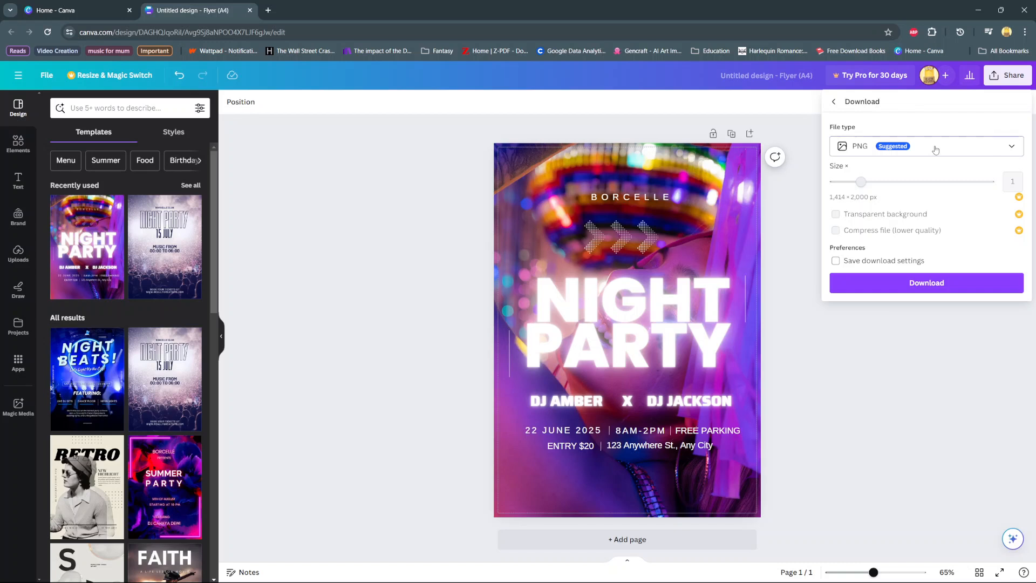
Set the download to PDF Print with crop marks and bleed, CMYK colour profile
{"action": "left_click", "coordinate": [927, 146]}
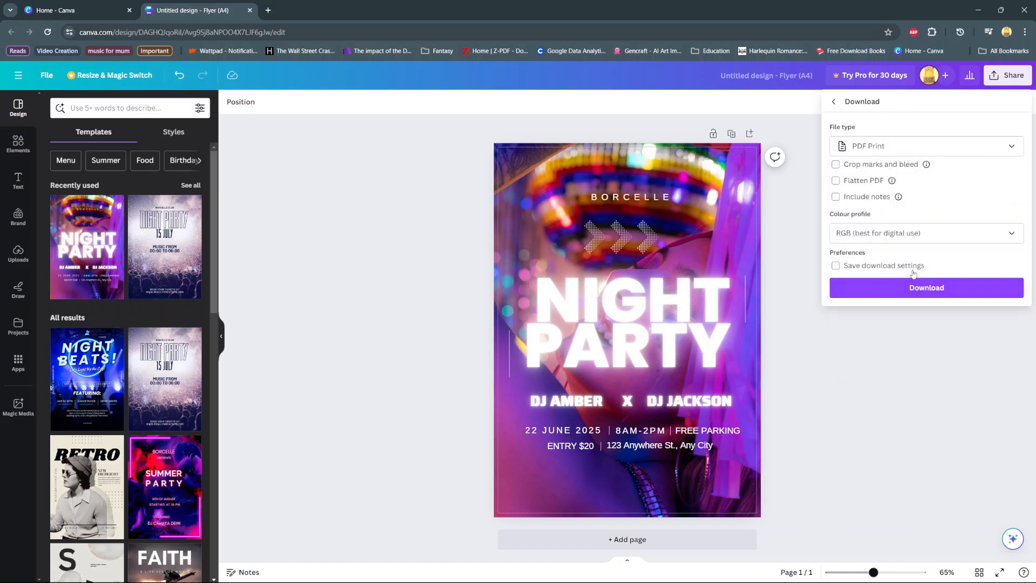
{"action": "mouse_move", "coordinate": [941, 178]}
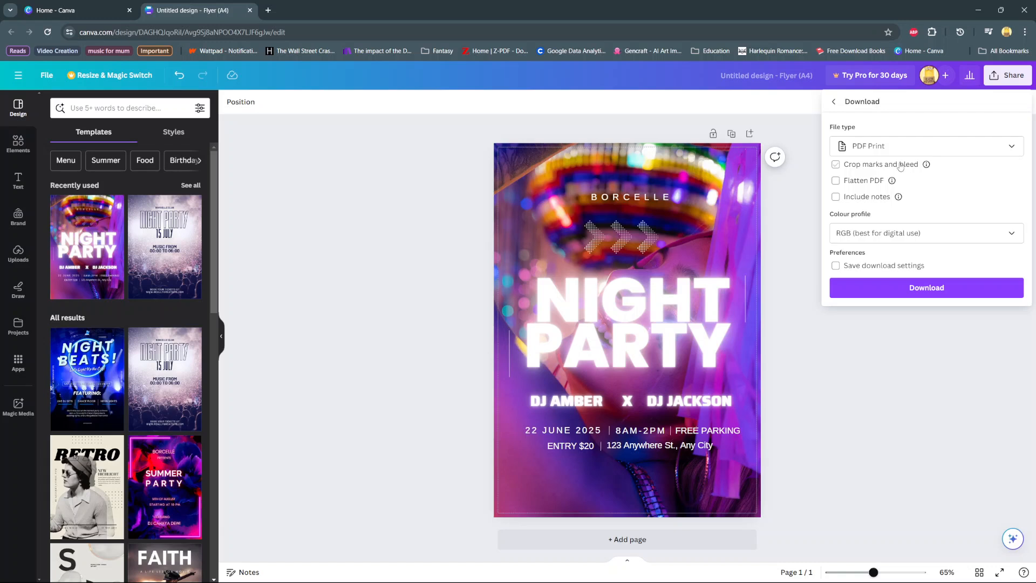
{"action": "left_click", "coordinate": [835, 164]}
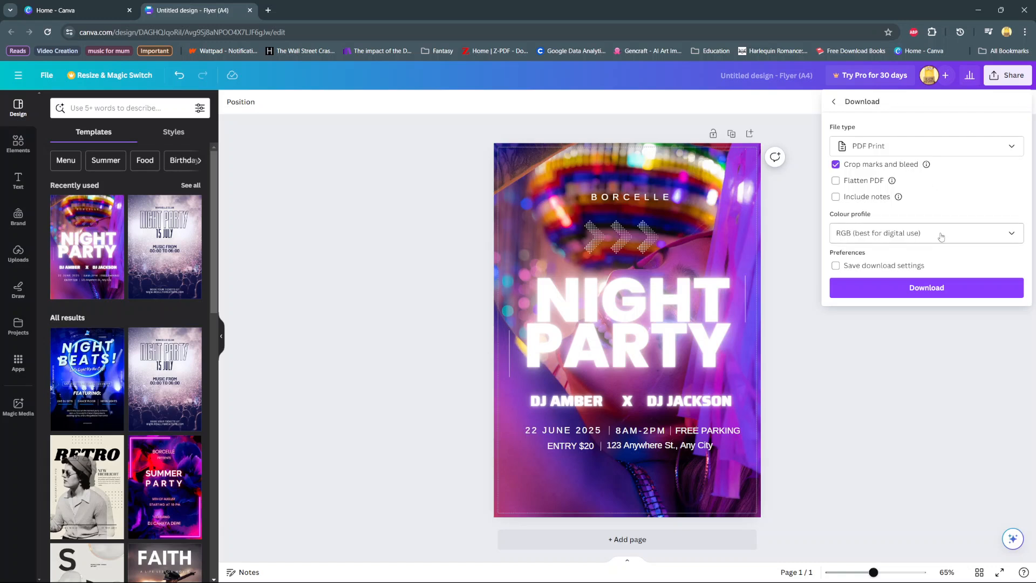
{"action": "left_click", "coordinate": [941, 233]}
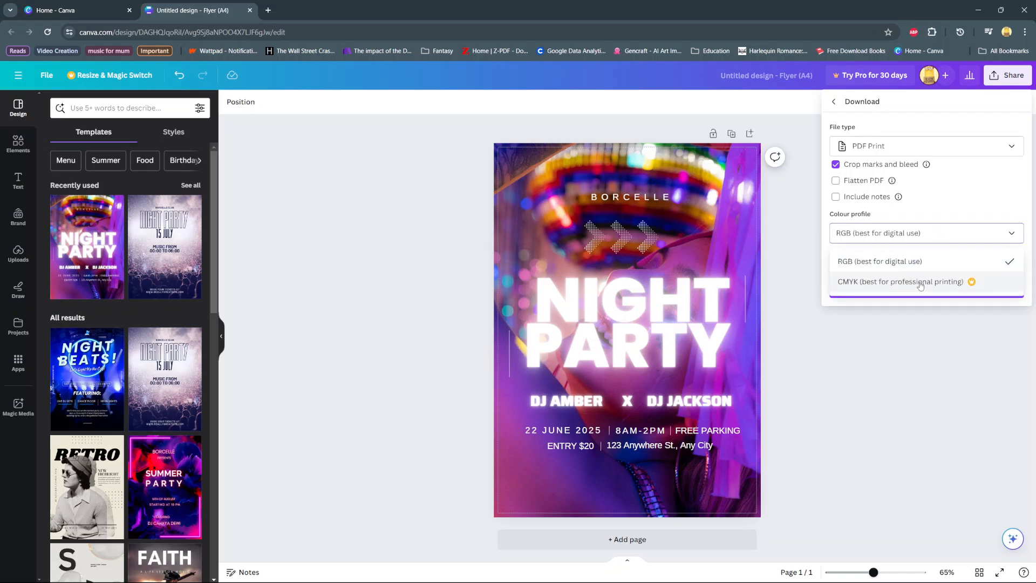
{"action": "mouse_move", "coordinate": [976, 290]}
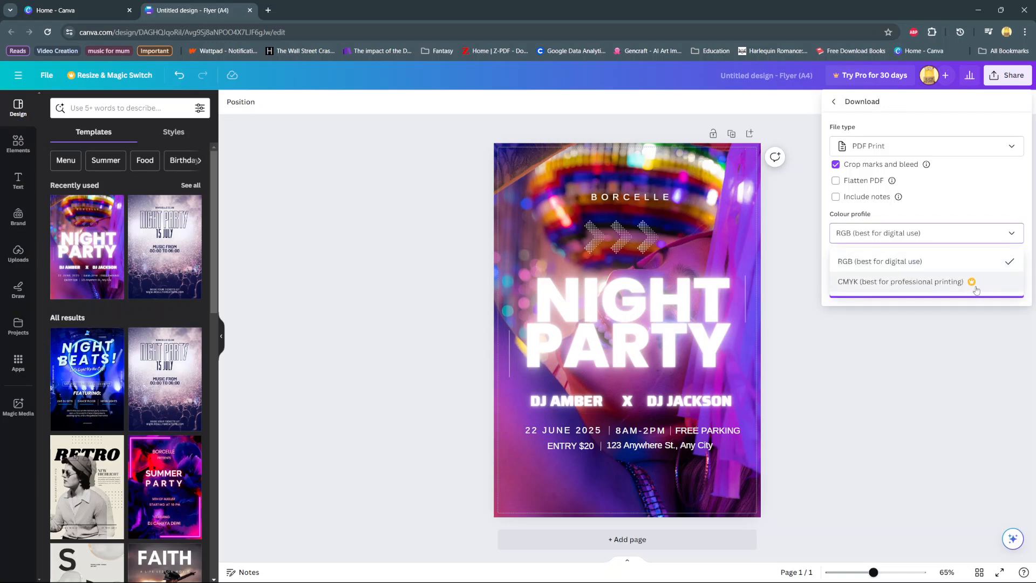
{"action": "left_click", "coordinate": [880, 261]}
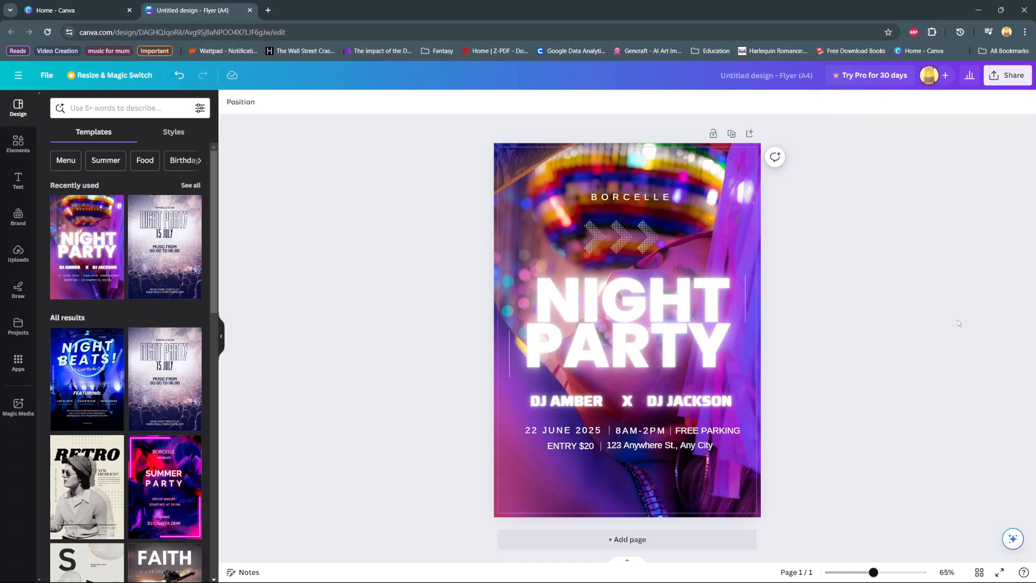
{"action": "mouse_move", "coordinate": [909, 233]}
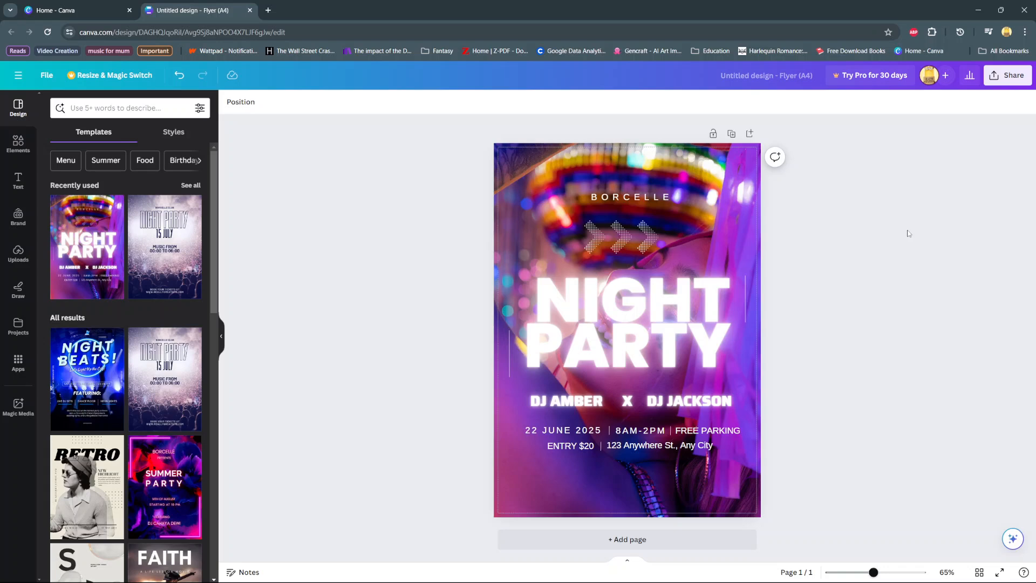